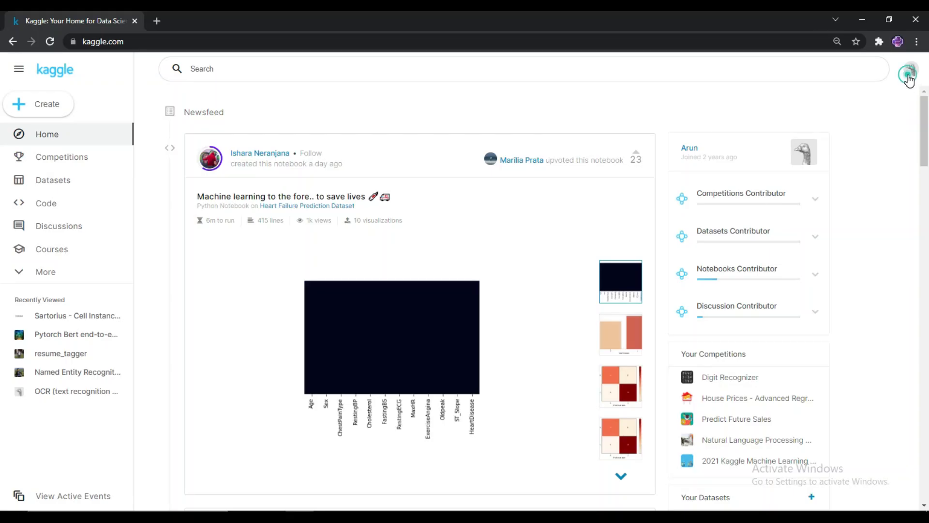
Open your own profile from the avatar menu and view its contributor tiers and medal counts
left_click(911, 70)
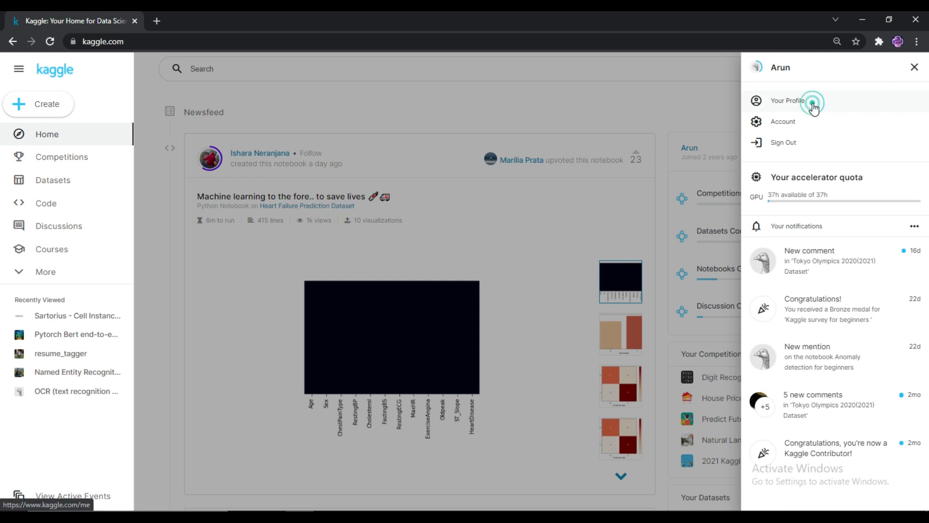
left_click(788, 100)
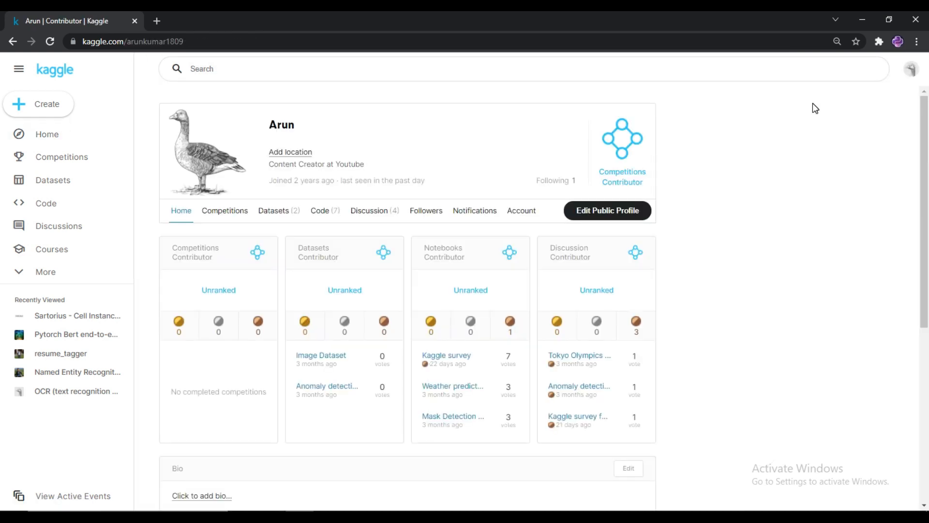
scroll("down", 3)
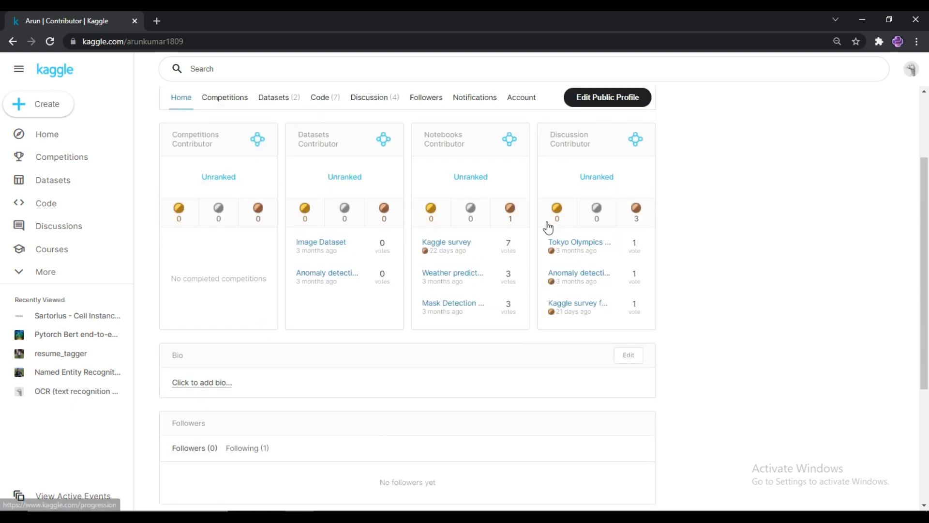
scroll("down", 3)
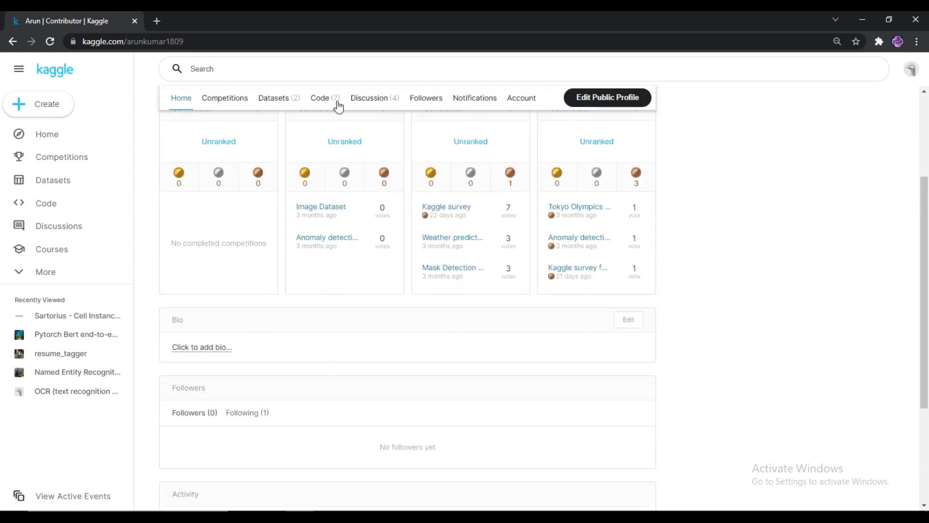
Show your written notebooks under Code and open 'Kaggle survey for beginners'
left_click(320, 97)
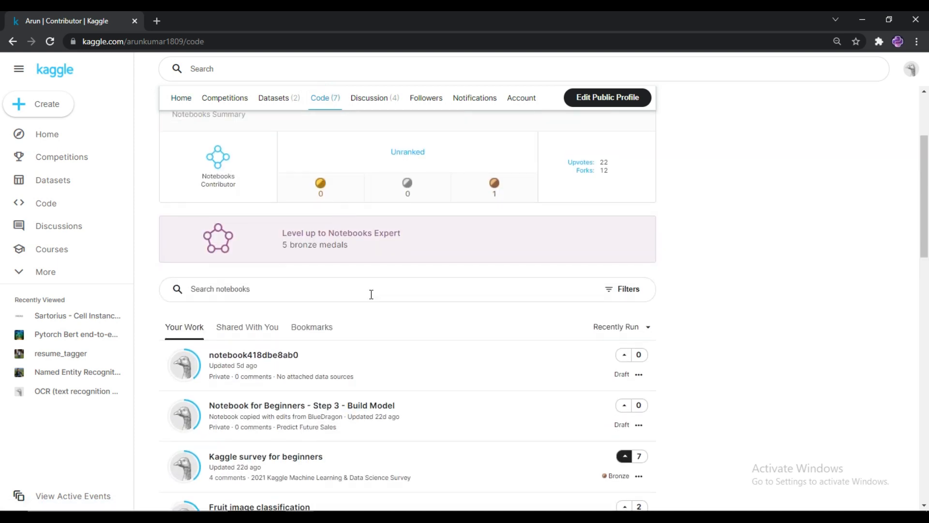
scroll("down", 3)
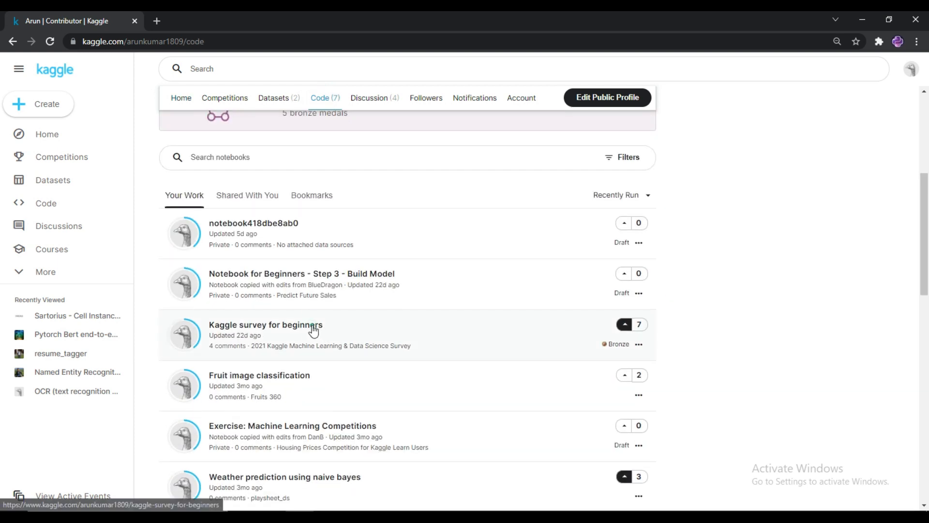
left_click(265, 325)
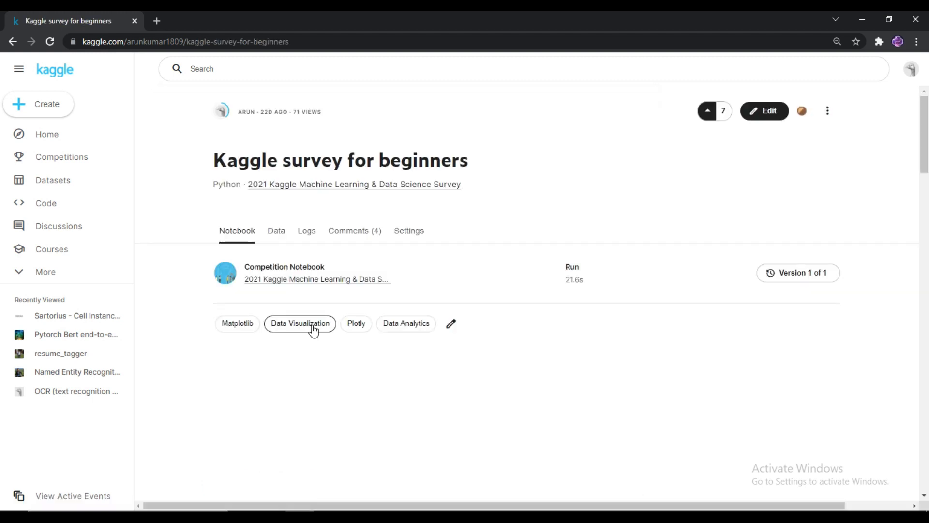
scroll("down", 3)
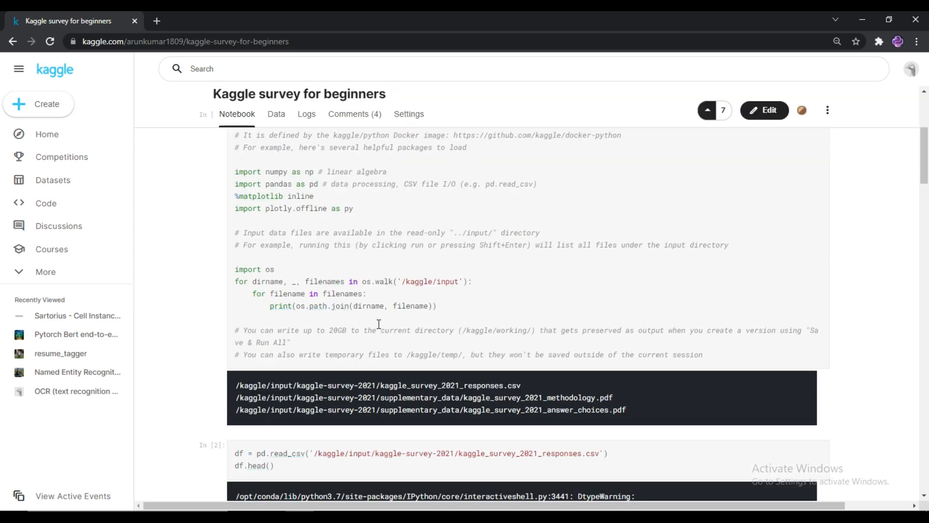
scroll("up", 3)
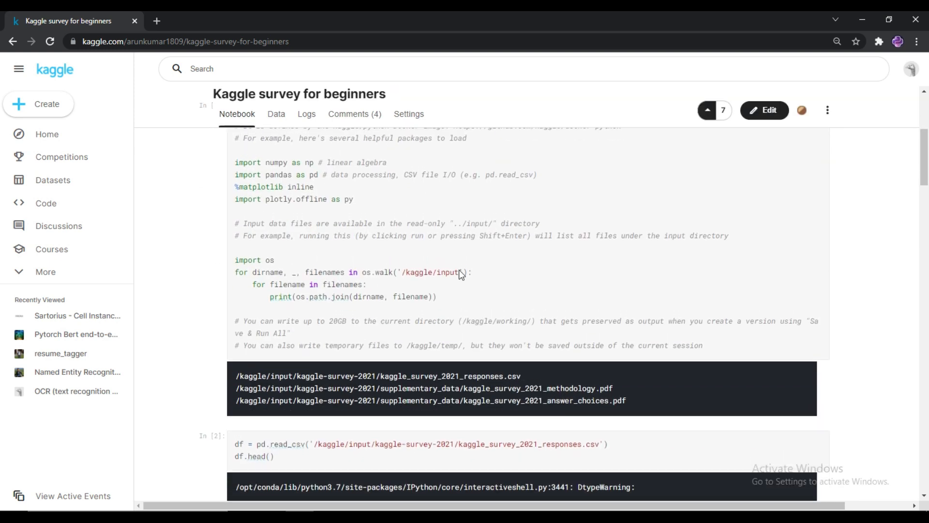
scroll("down", 3)
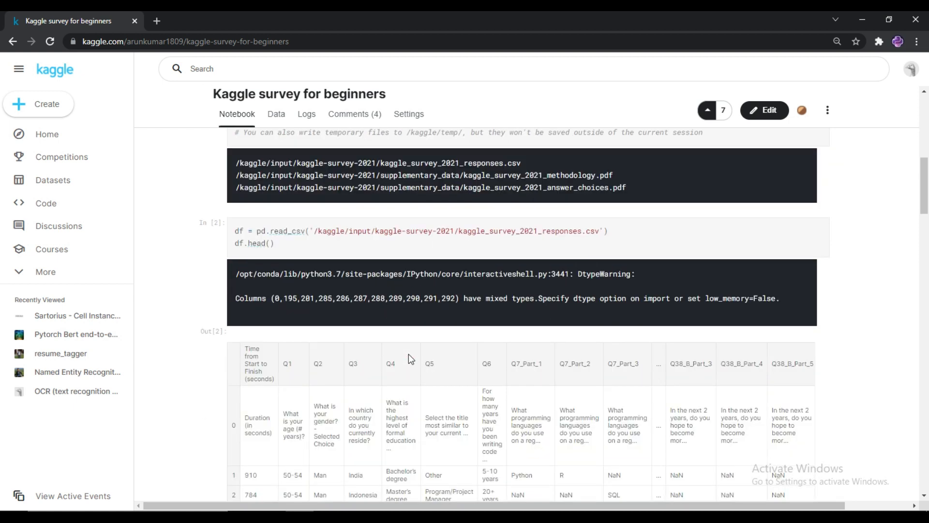
scroll("down", 3)
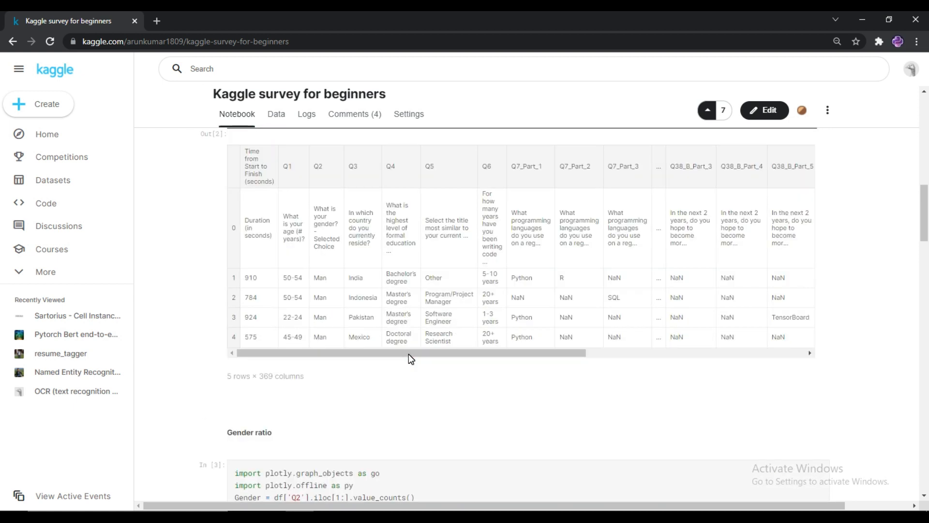
scroll("down", 3)
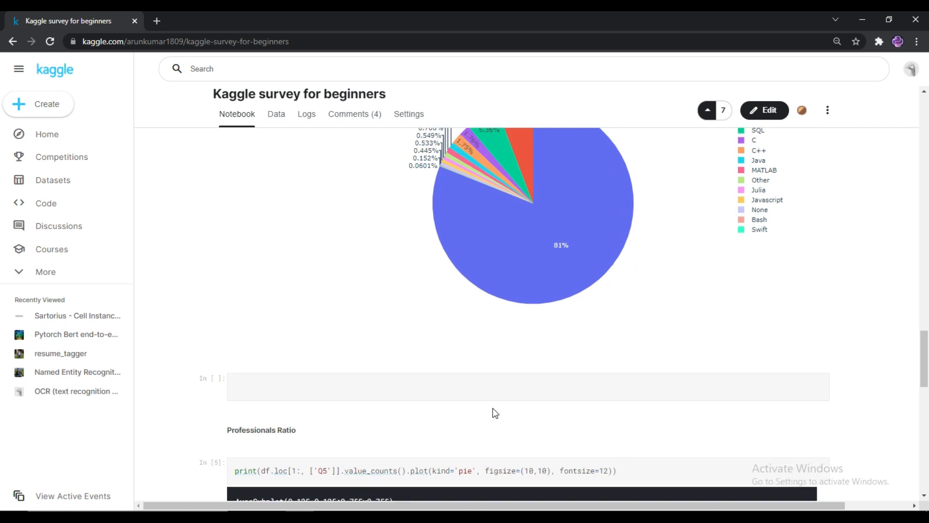
scroll("down", 3)
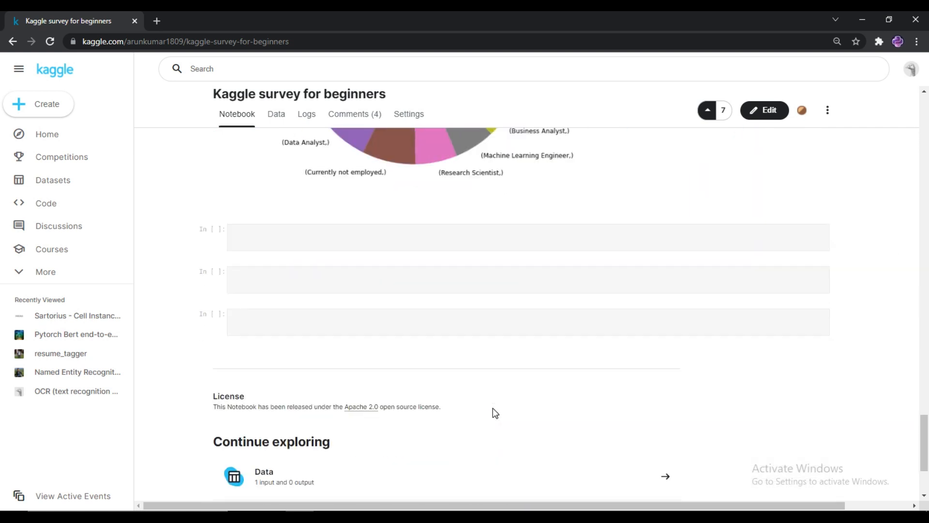
scroll("up", 3)
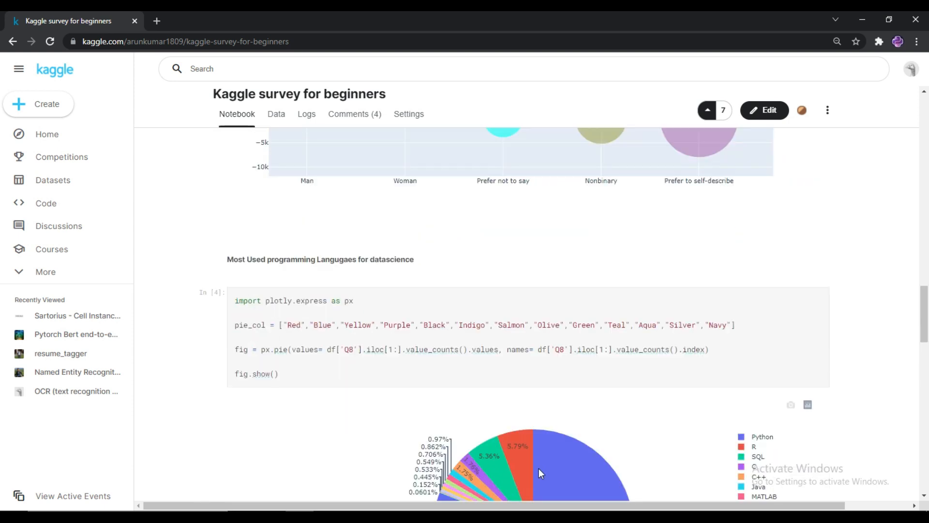
scroll("up", 3)
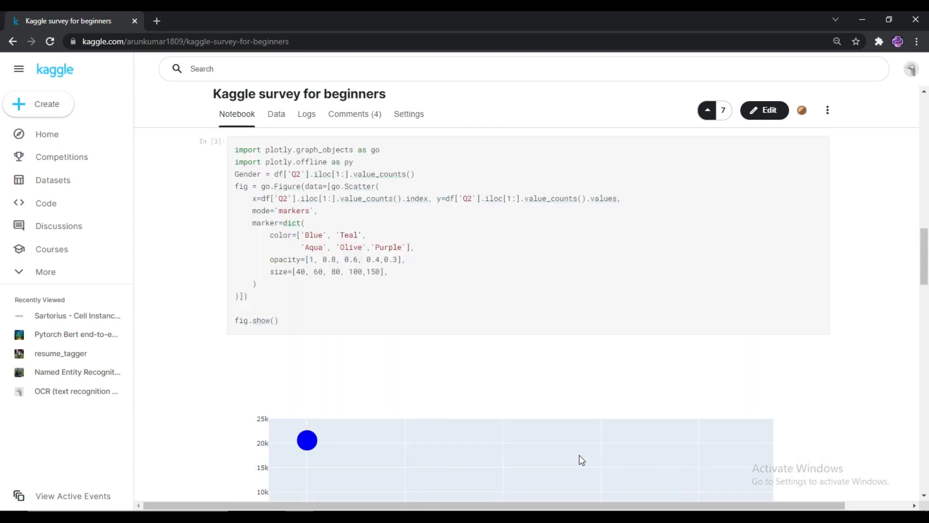
scroll("up", 3)
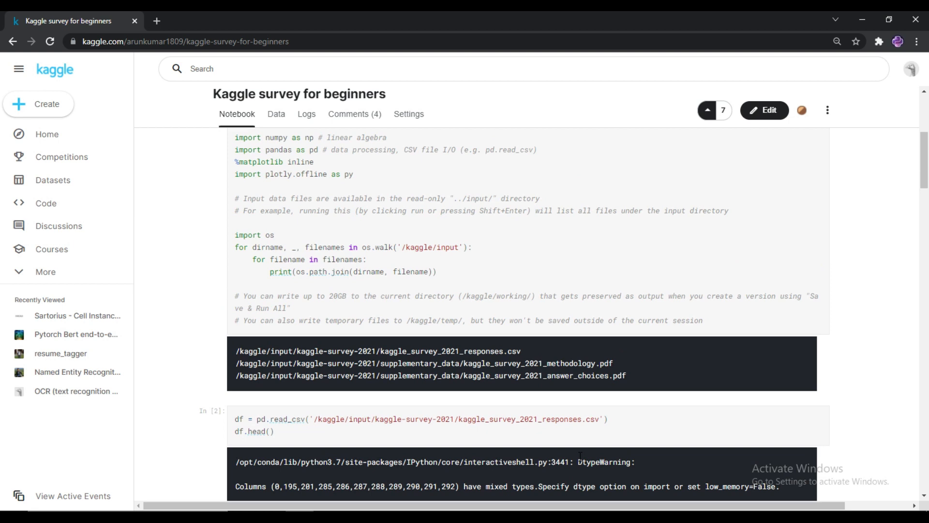
scroll("up", 3)
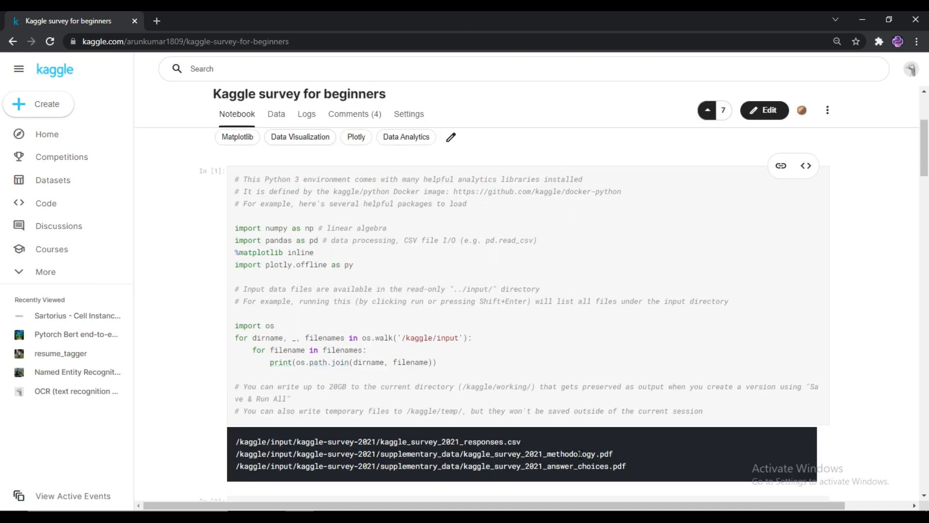
scroll("down", 3)
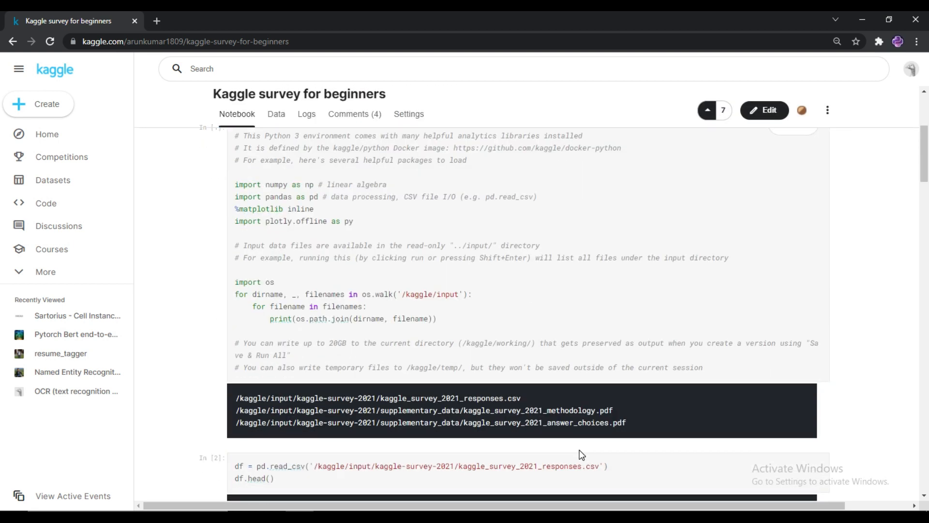
scroll("up", 3)
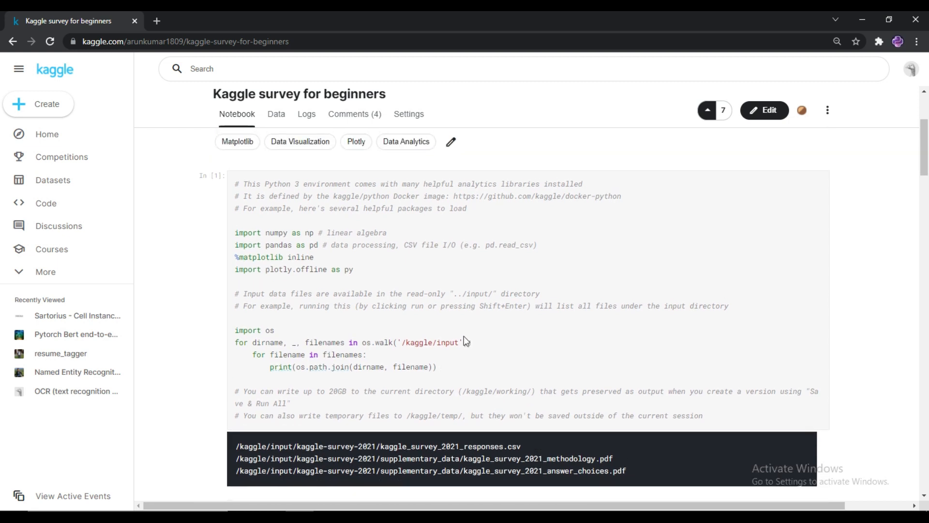
mouse_move(525, 394)
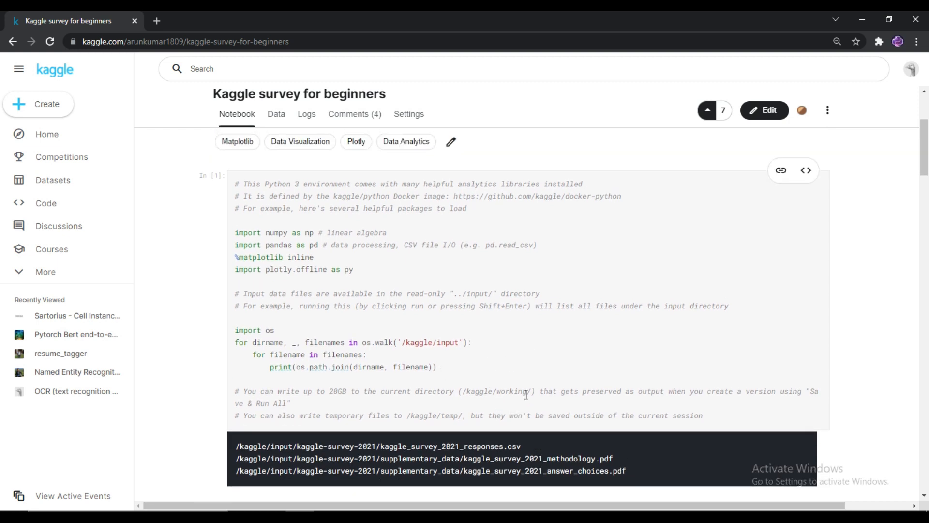
scroll("down", 3)
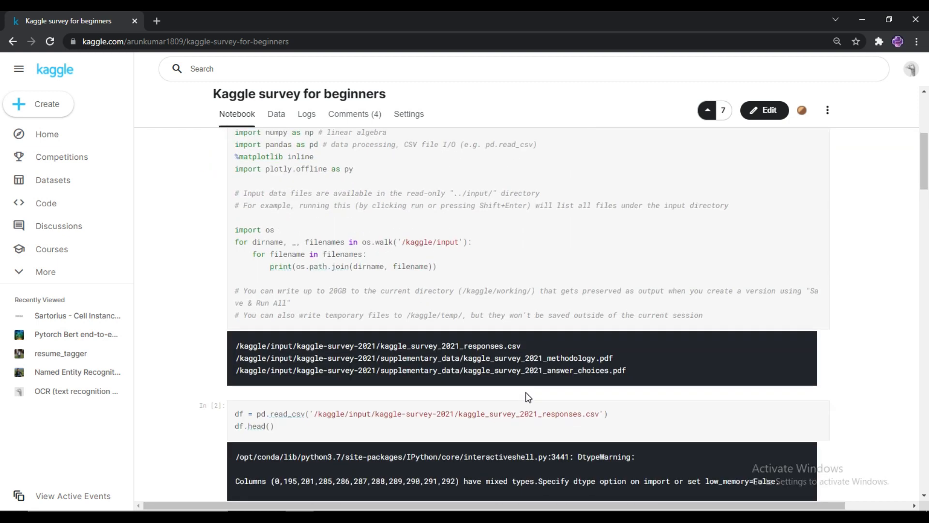
scroll("down", 3)
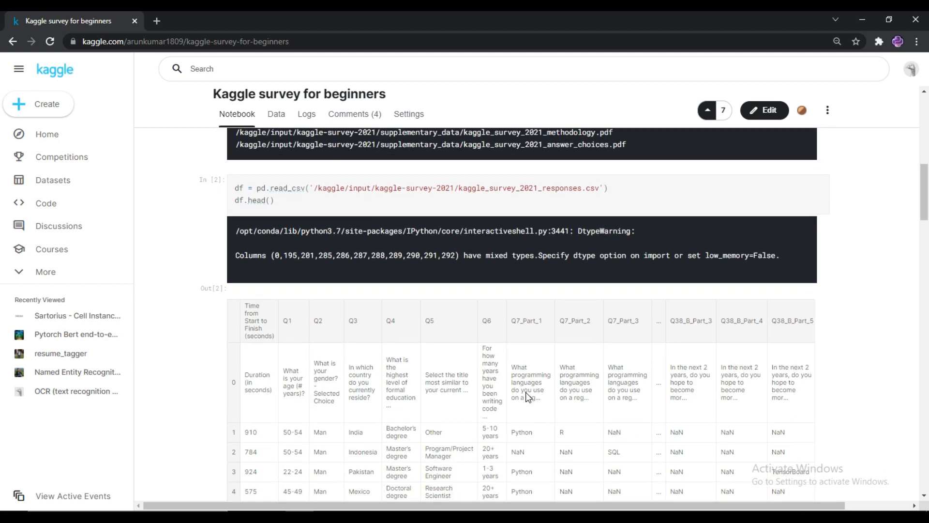
scroll("down", 3)
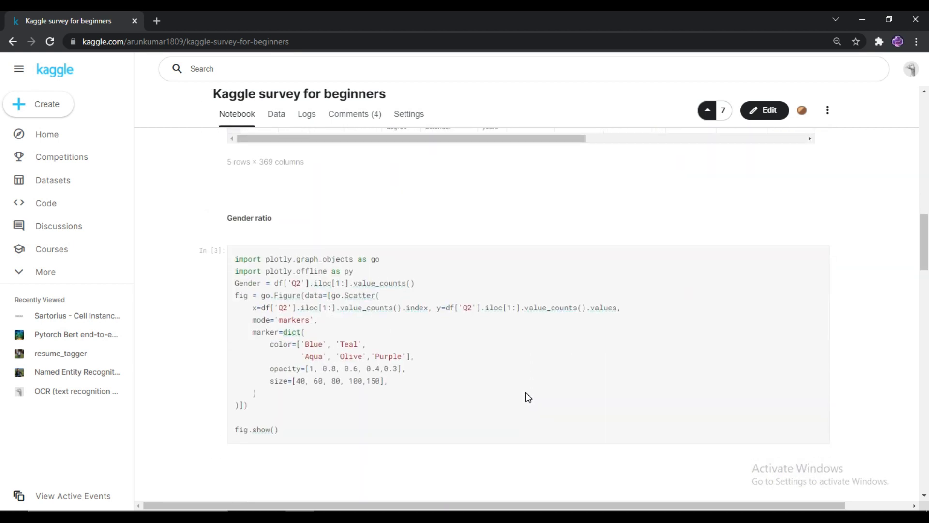
scroll("down", 3)
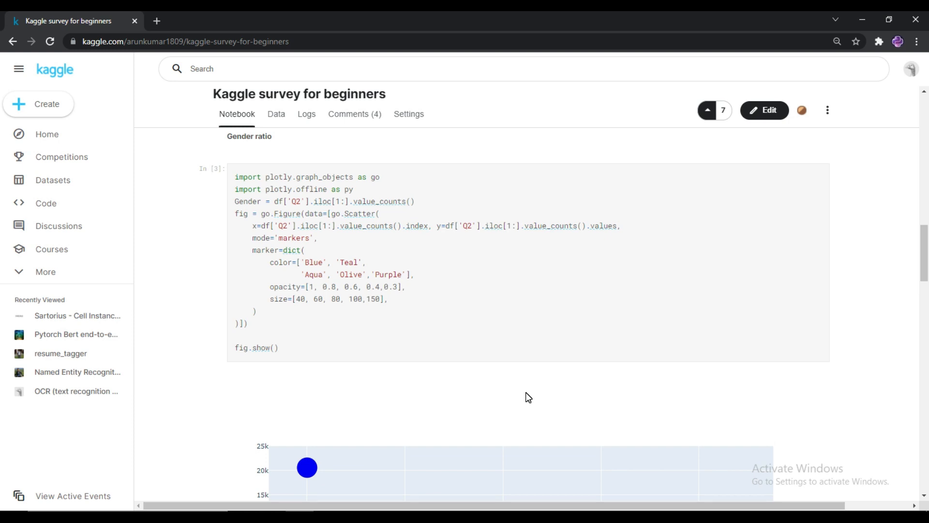
Scroll past the programming-language and Professionals Ratio pie charts to the empty cells and License note
scroll("down", 3)
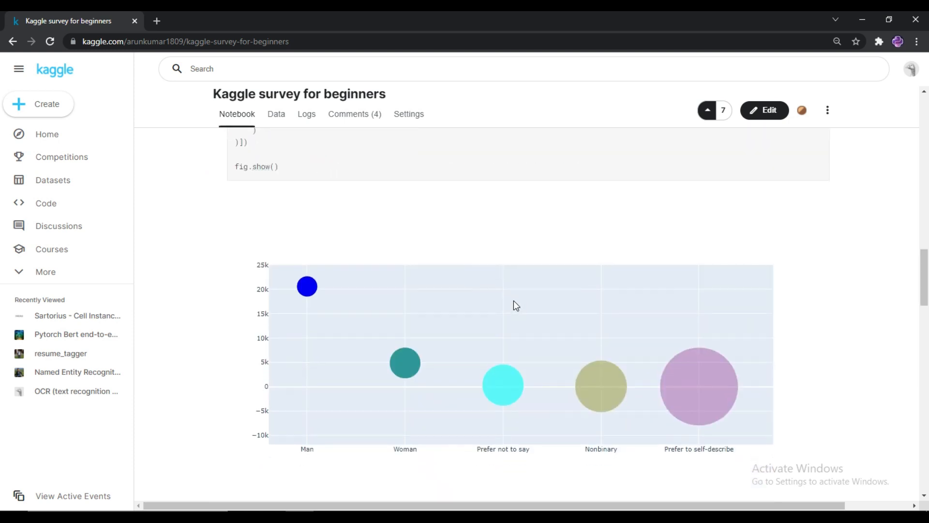
scroll("down", 3)
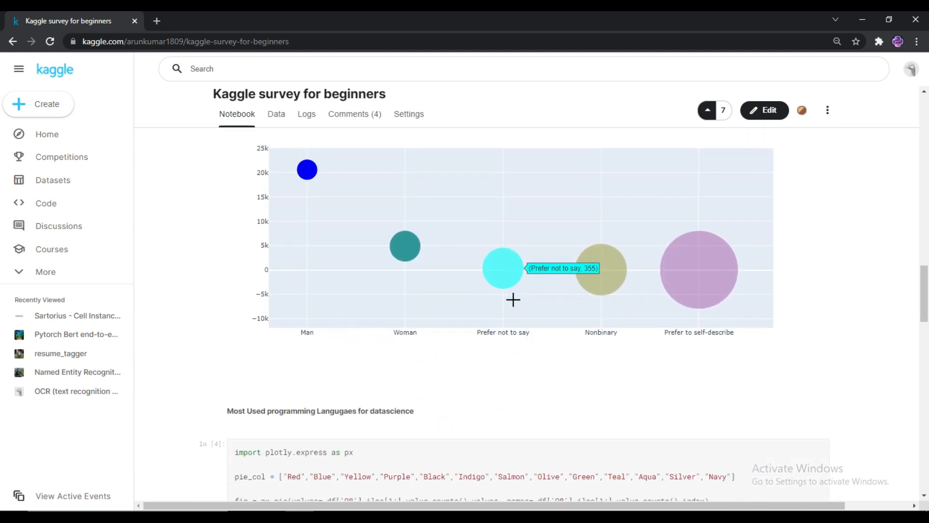
mouse_move(314, 190)
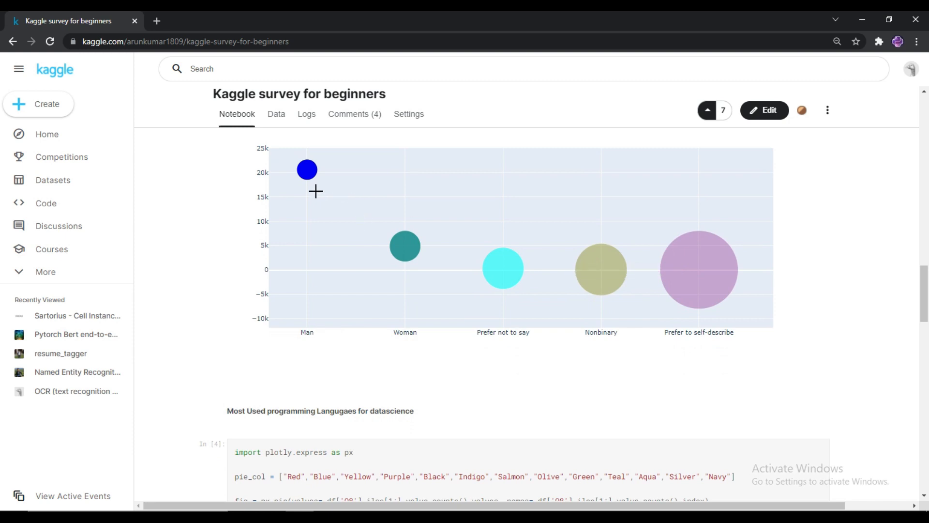
scroll("down", 3)
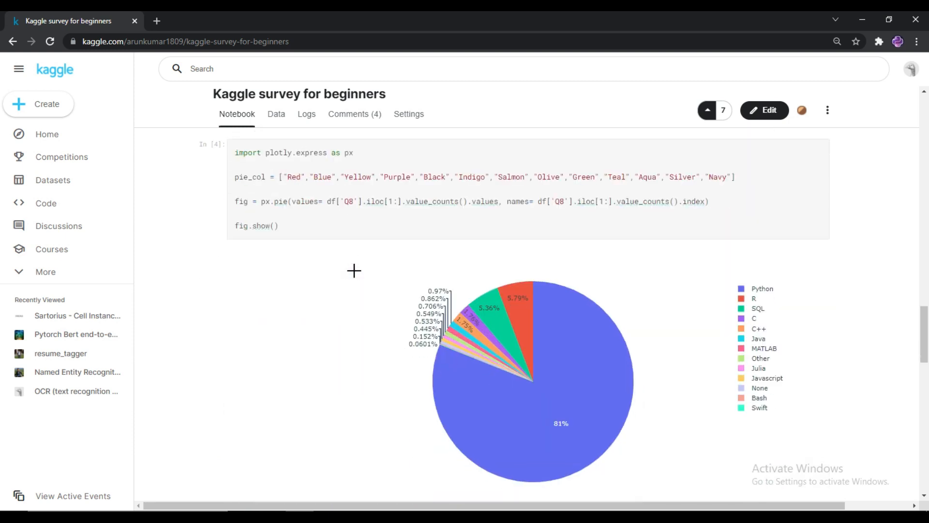
mouse_move(517, 374)
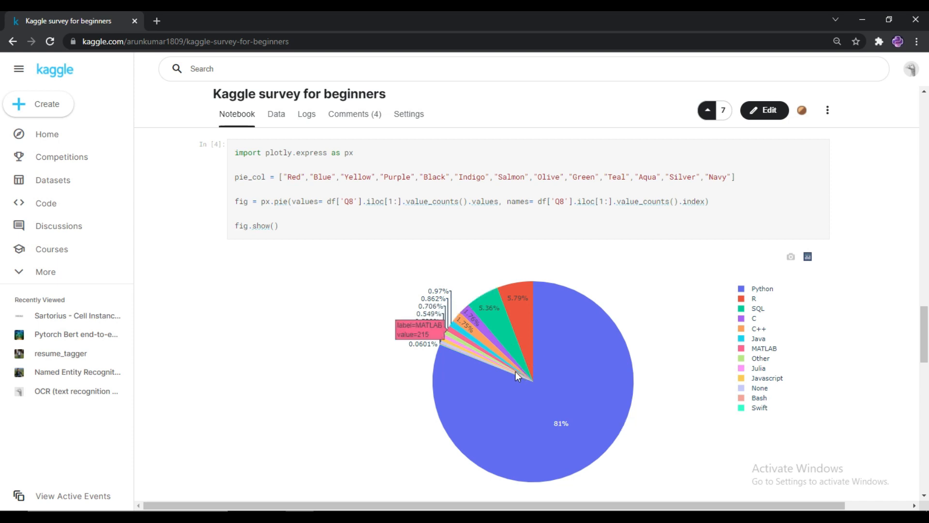
scroll("down", 3)
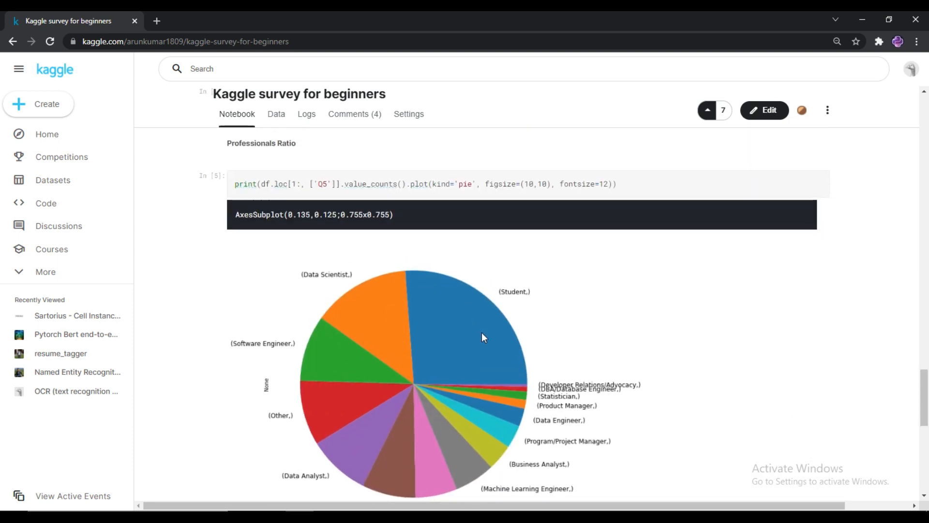
mouse_move(357, 382)
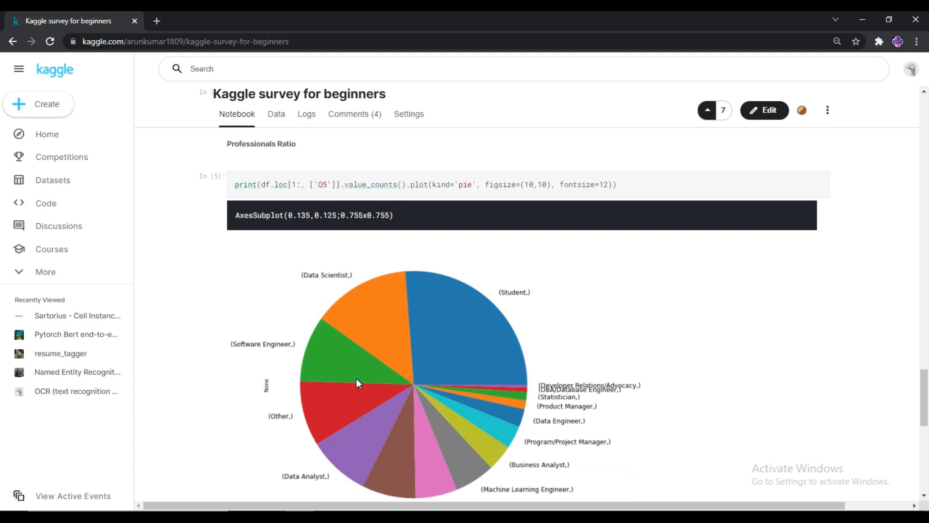
scroll("down", 3)
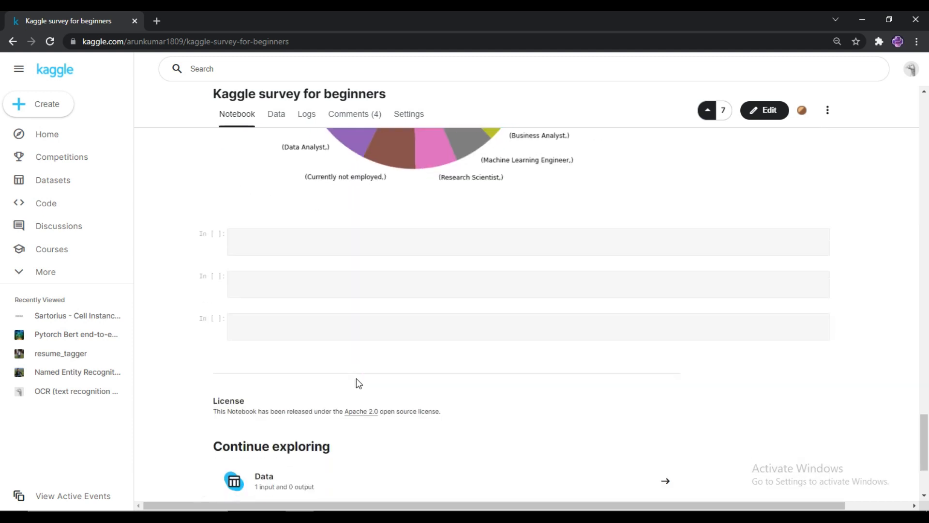
scroll("up", 3)
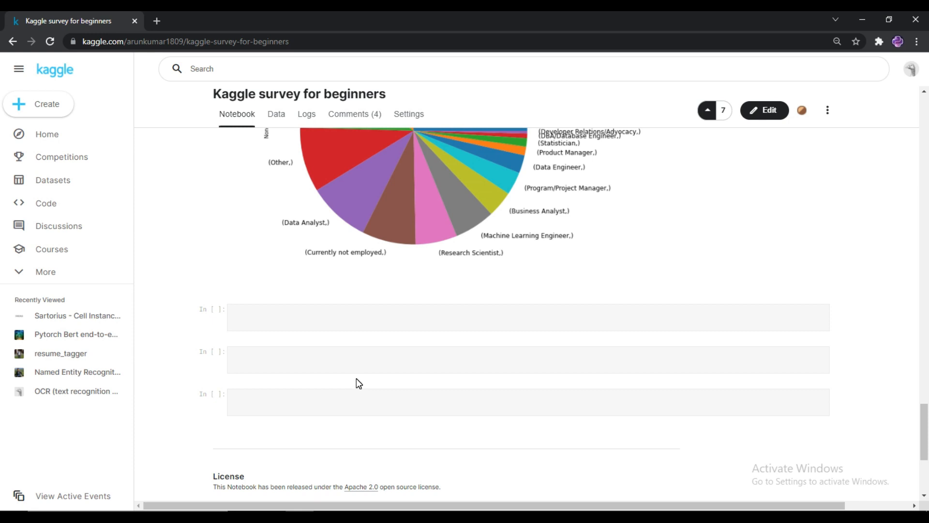
Scroll back to the notebook's top, then down through the first code cell to the 5 × 369 df.head() table
scroll("up", 3)
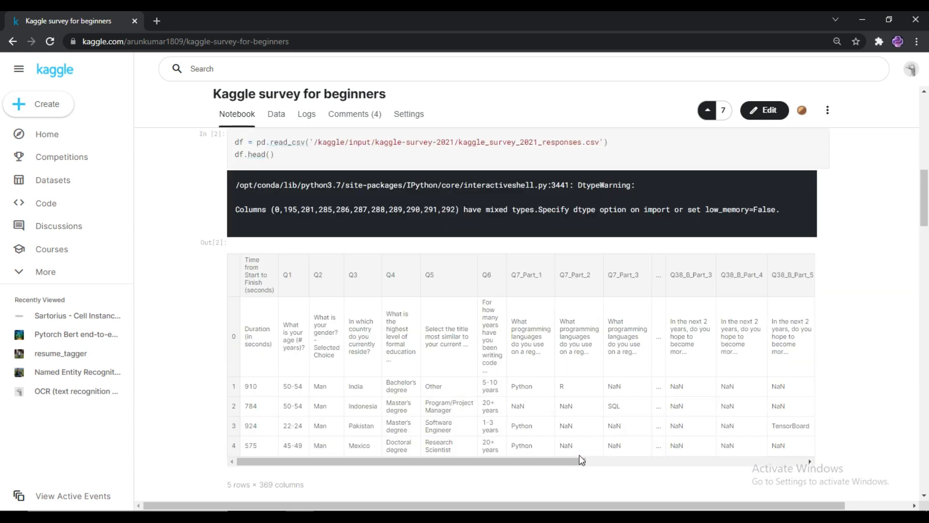
scroll("up", 3)
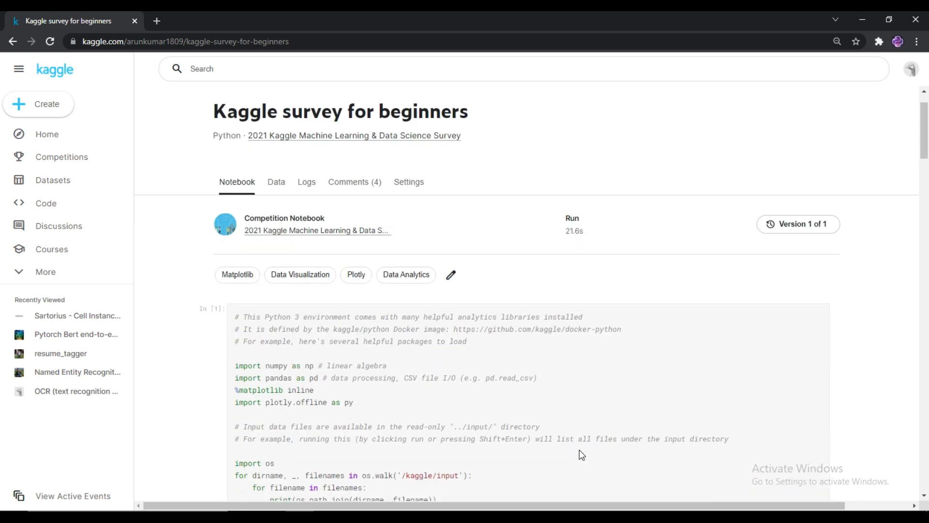
scroll("down", 3)
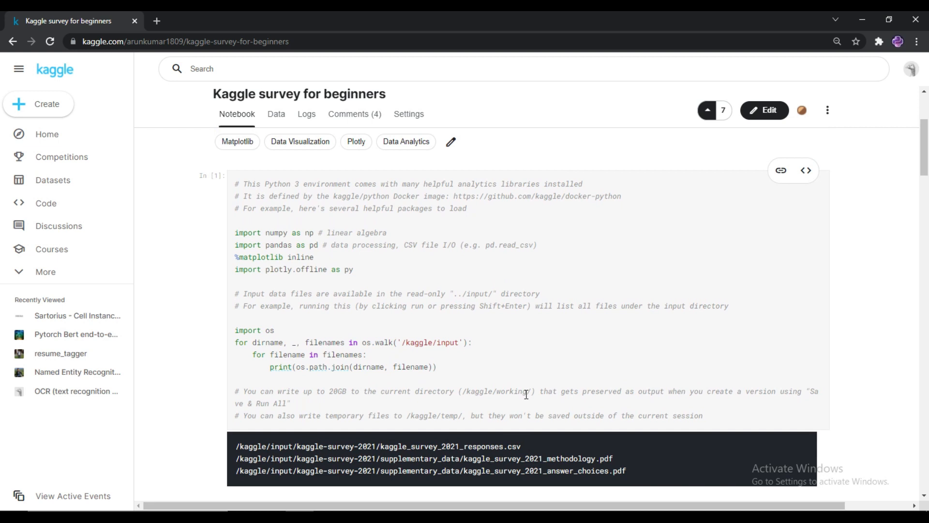
scroll("up", 3)
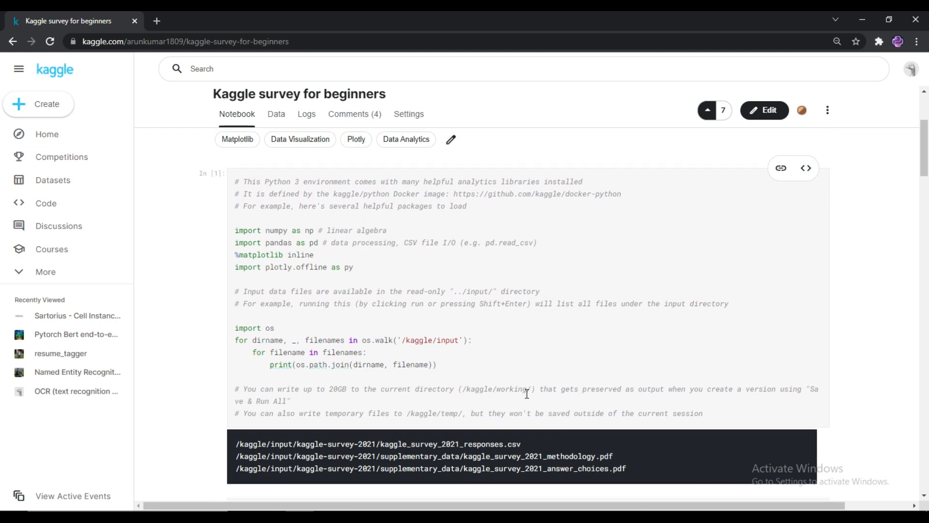
scroll("down", 3)
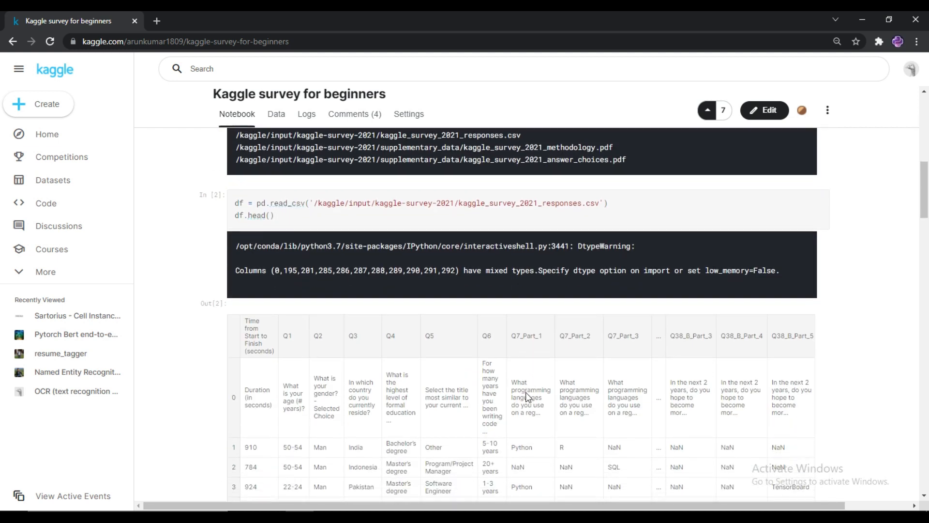
scroll("down", 3)
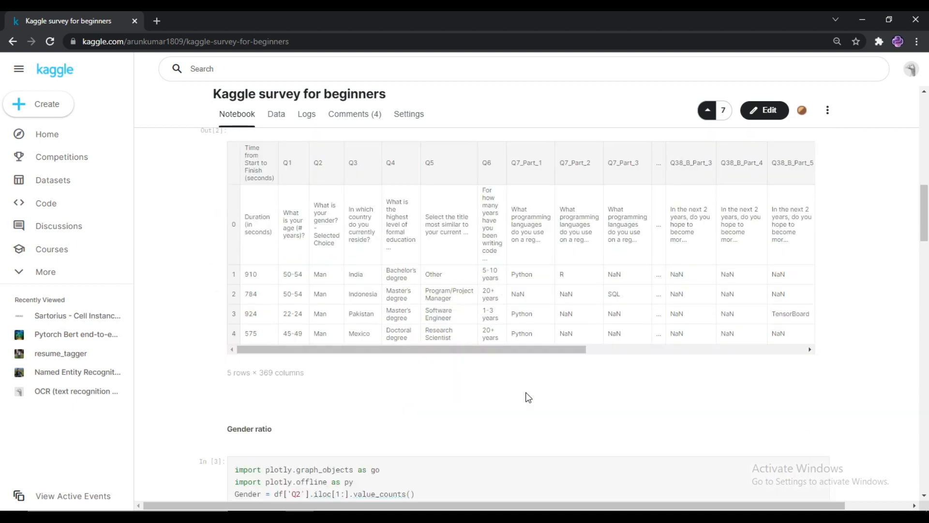
Scroll from the Gender ratio cell past the bubble chart and px.pie language chart to the Professionals Ratio chart
scroll("down", 3)
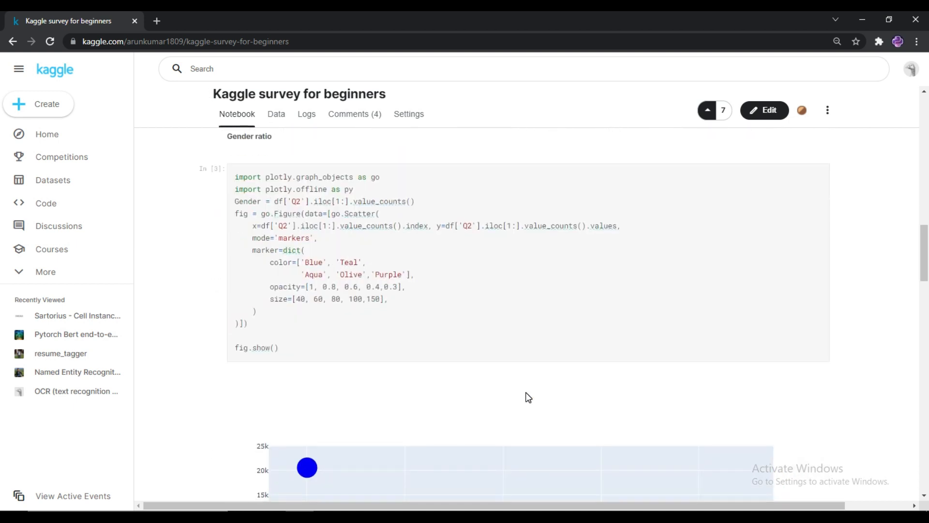
mouse_move(516, 304)
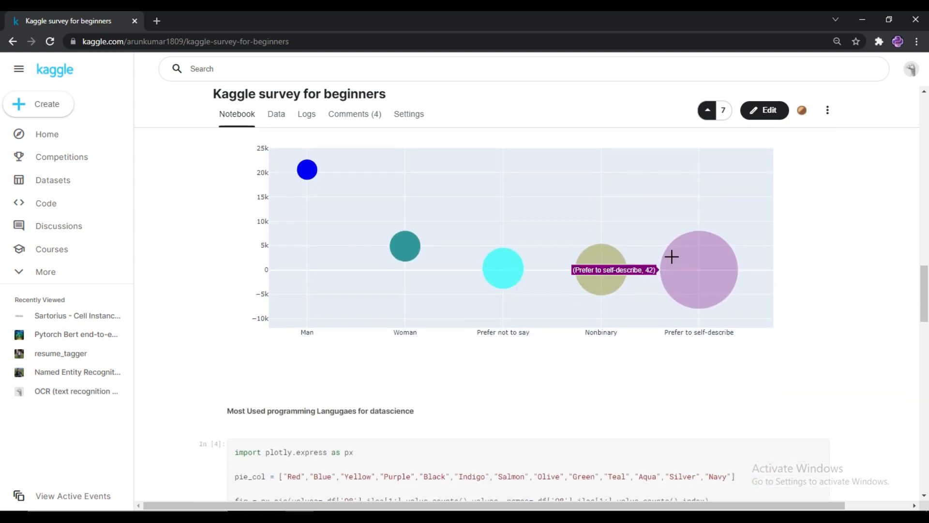
mouse_move(354, 271)
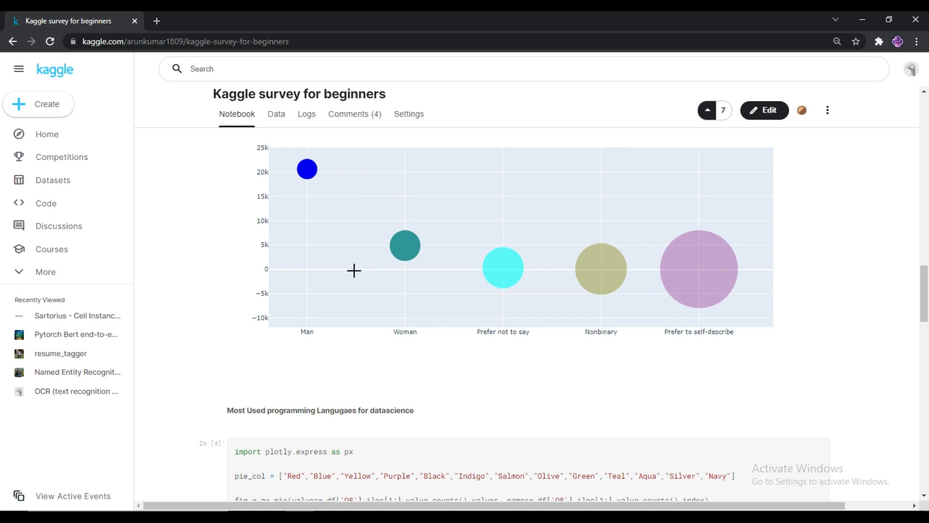
scroll("down", 3)
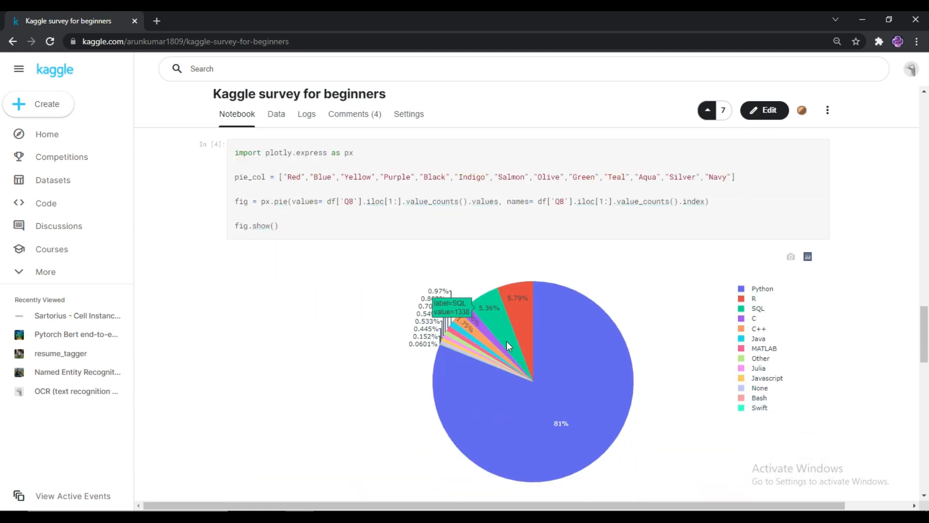
mouse_move(520, 363)
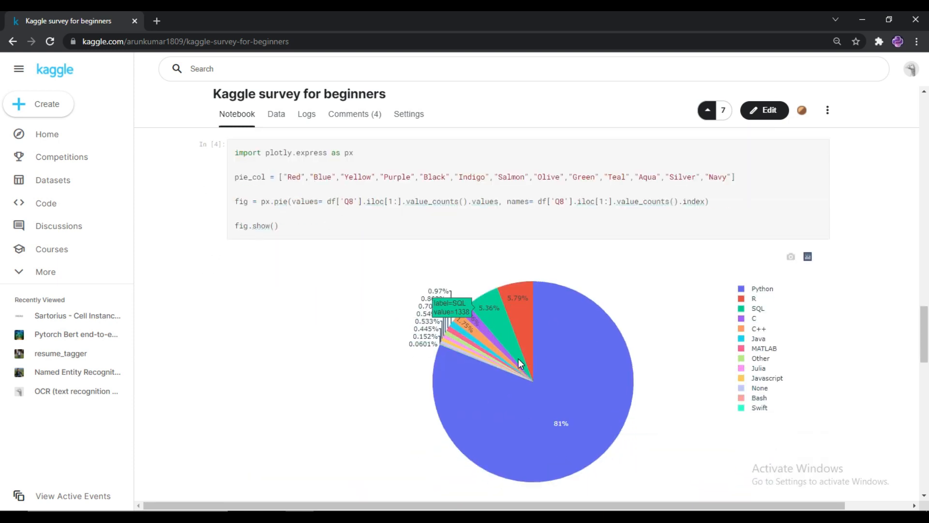
scroll("down", 3)
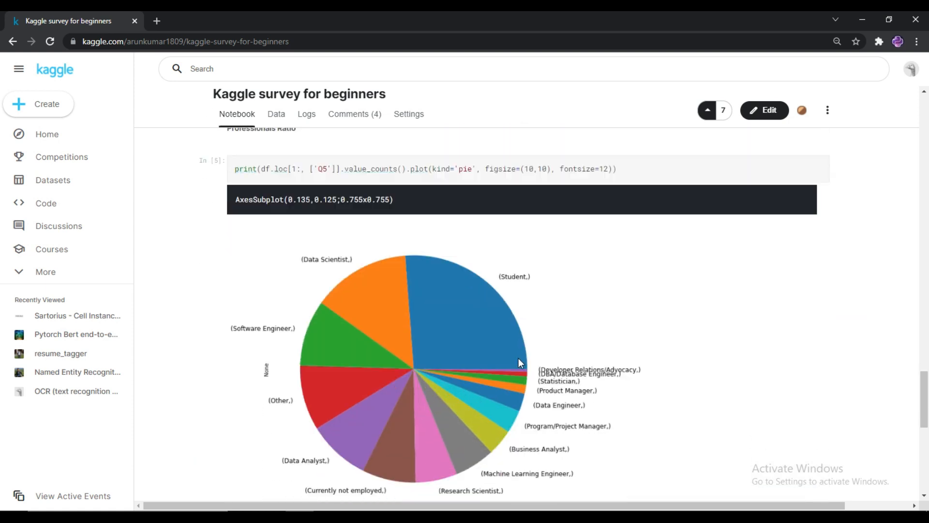
scroll("up", 3)
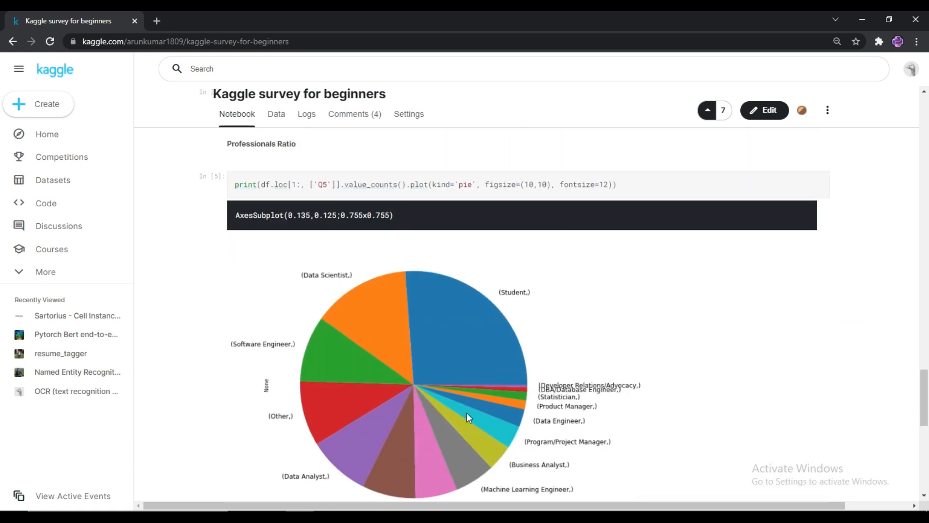
scroll("down", 3)
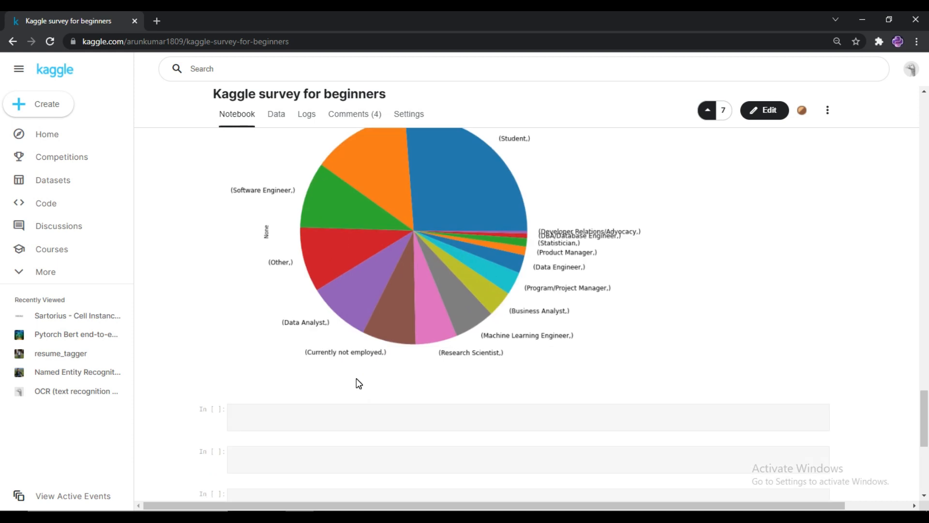
scroll("down", 3)
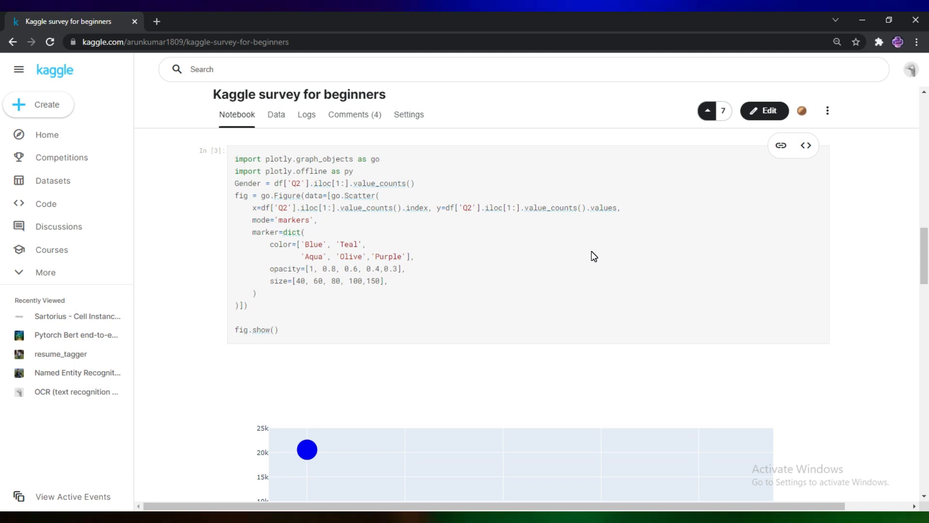
Scroll to the In [3] Gender ratio cell and its Man/Woman/Nonbinary bubble chart
scroll("down", 3)
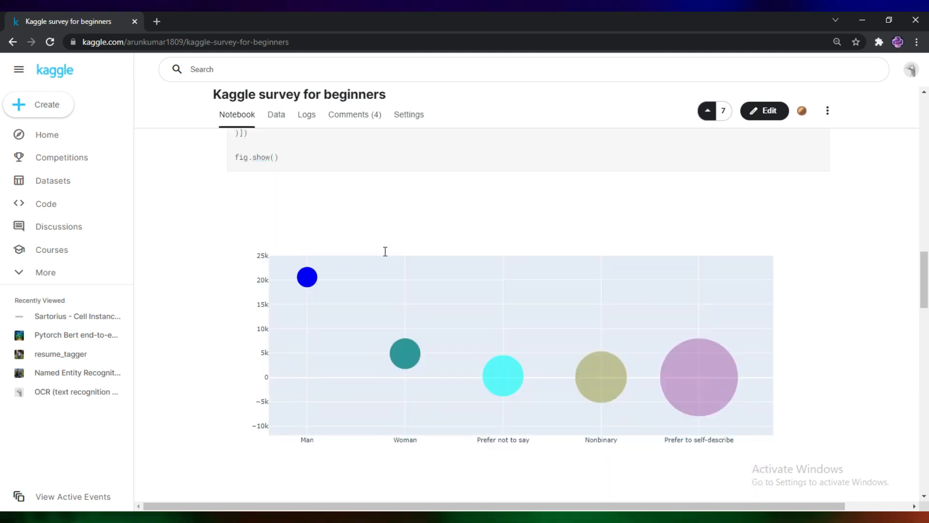